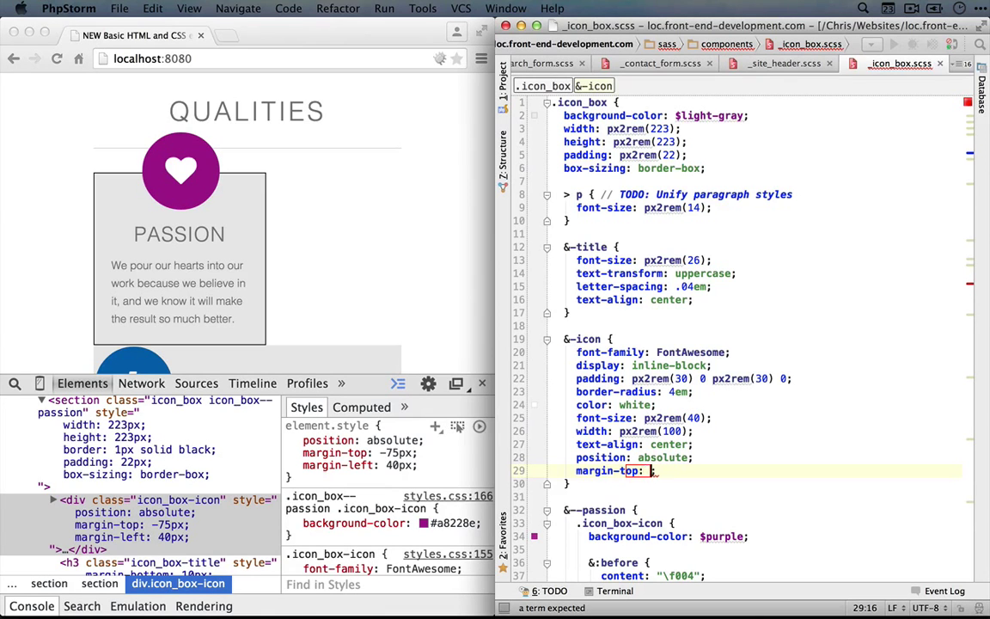
{"action": "type", "text": "0"}
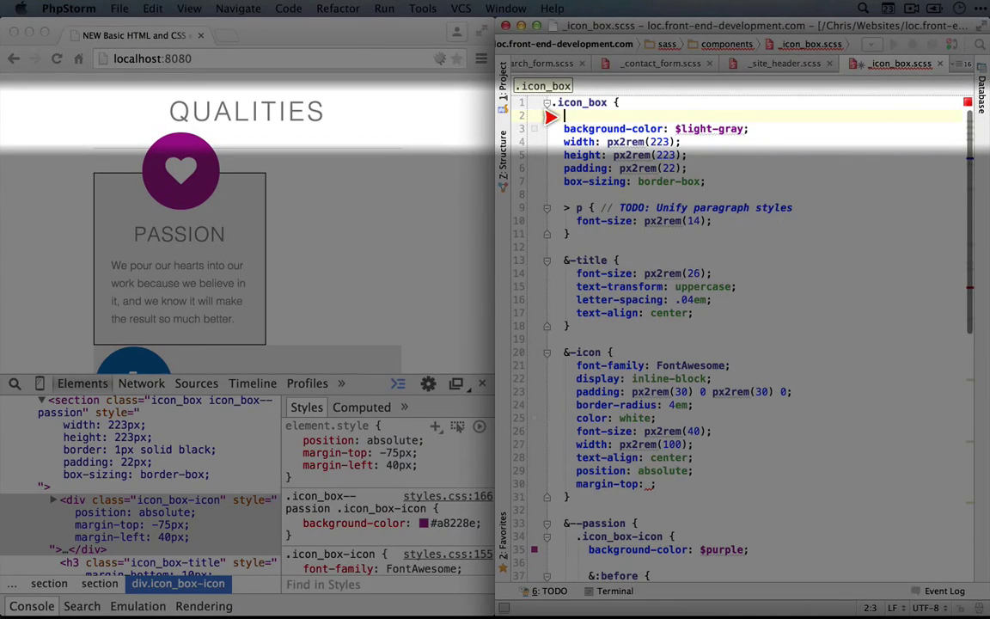
{"action": "type", "text": "$padding: 22;"}
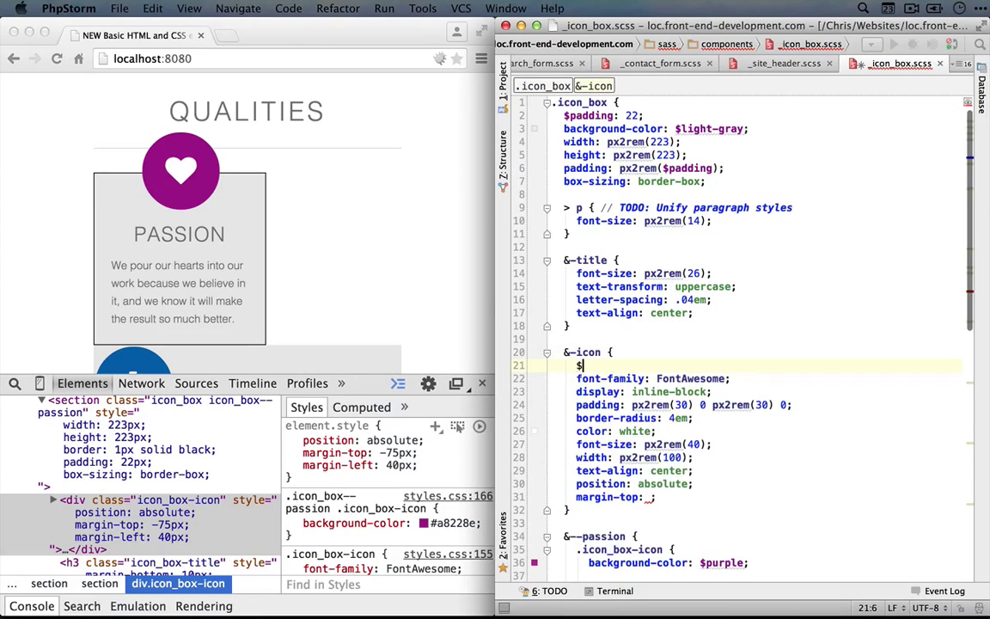
{"action": "type", "text": "width:"}
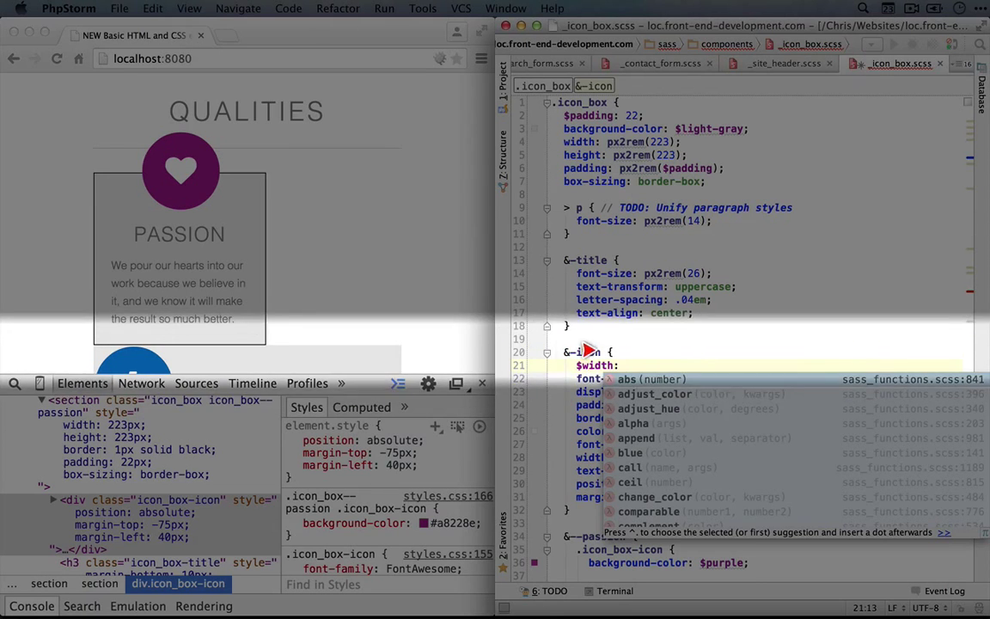
{"action": "type", "text": "100;"}
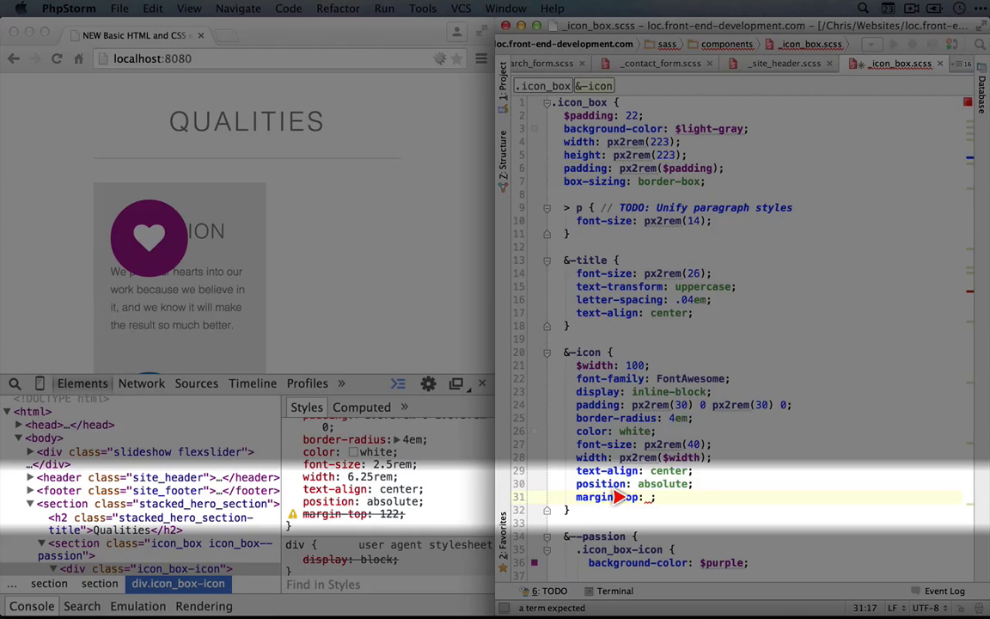
{"action": "type", "text": "$width/2"}
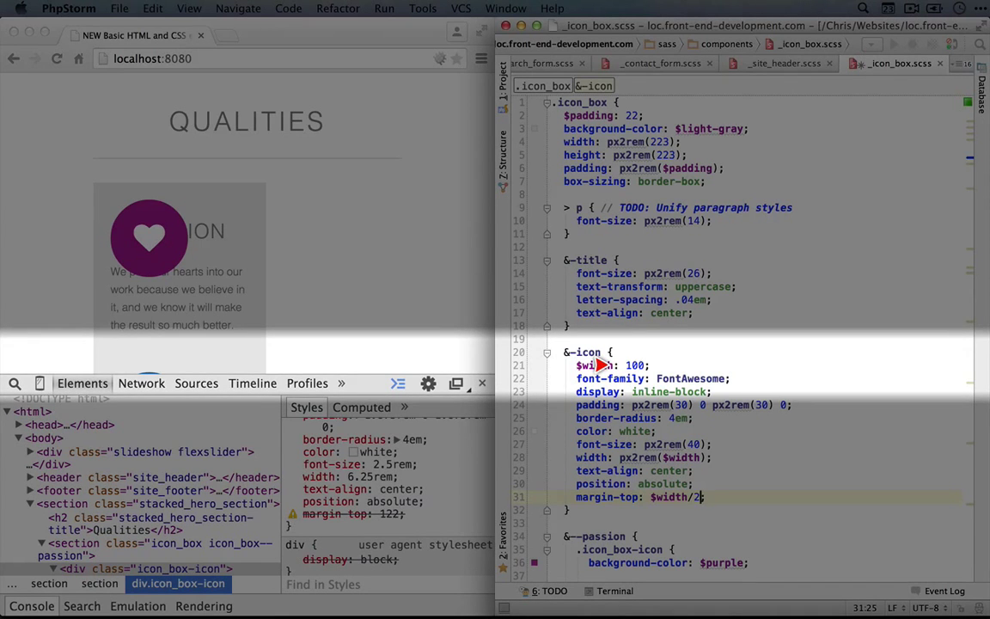
{"action": "type", "text": "+"}
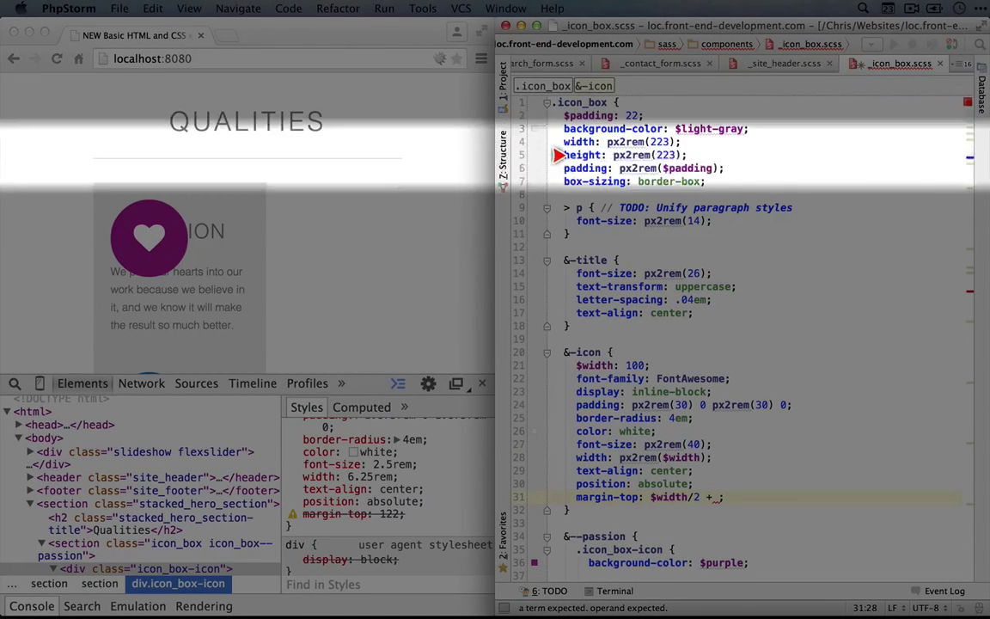
{"action": "type", "text": "$padding)"}
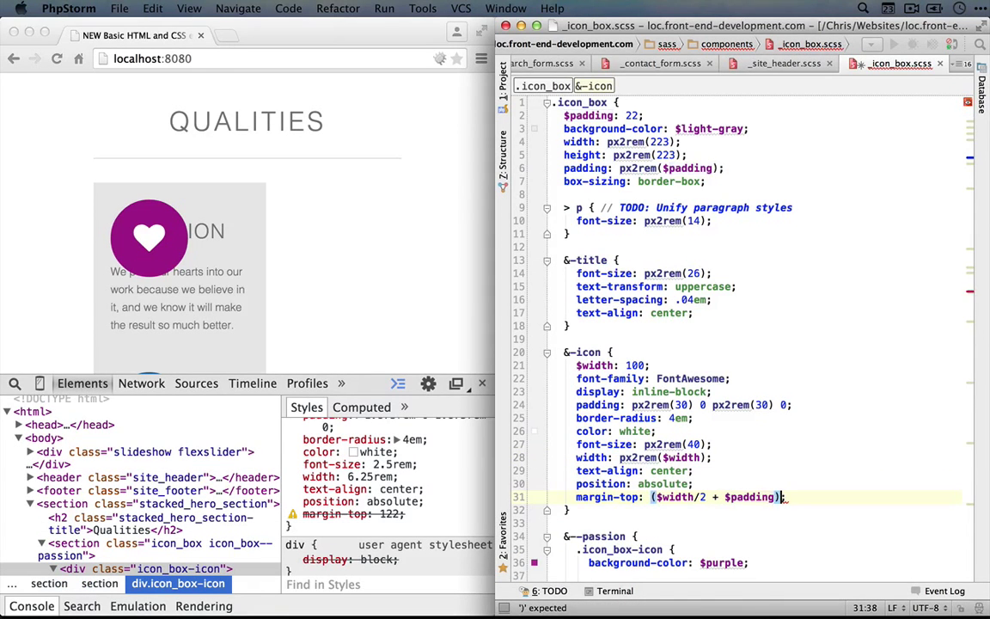
{"action": "type", "text": "*-1"}
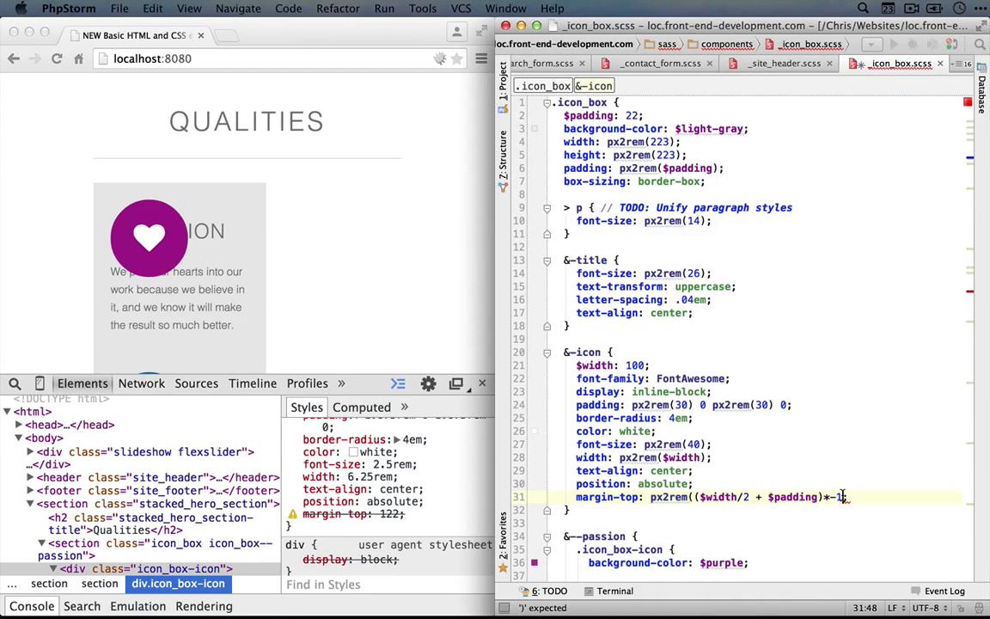
{"action": "type", "text": ");"}
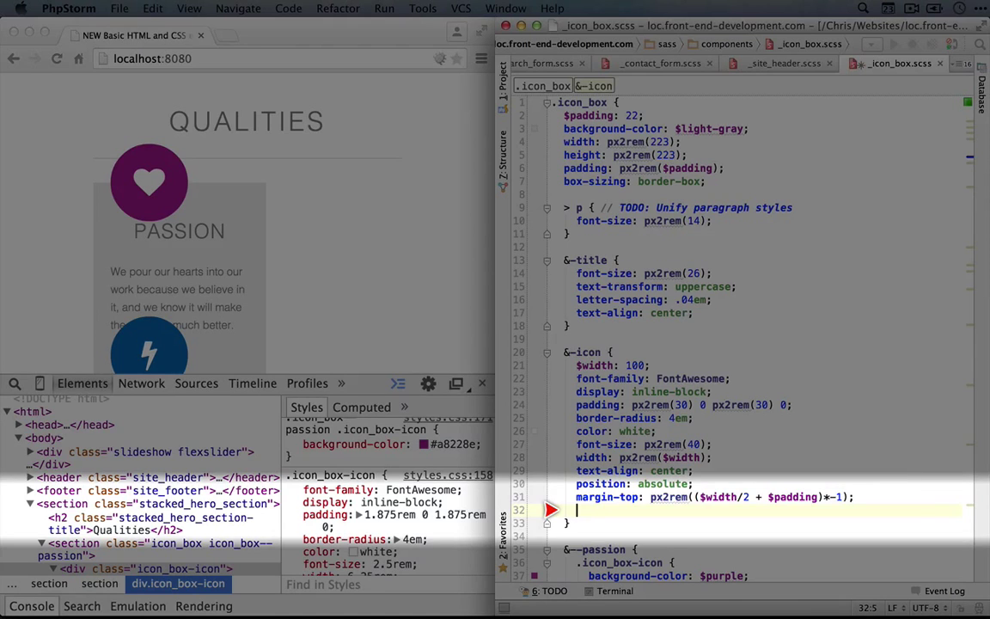
{"action": "type", "text": "margin-left:"}
{"action": "type", "text": "$"}
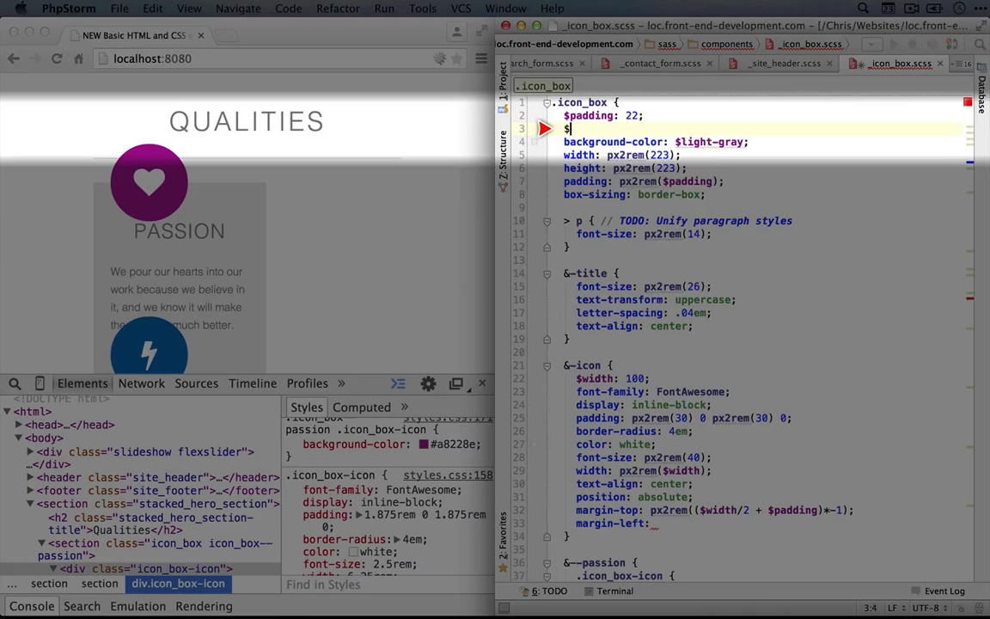
{"action": "type", "text": "box_width: 223;"}
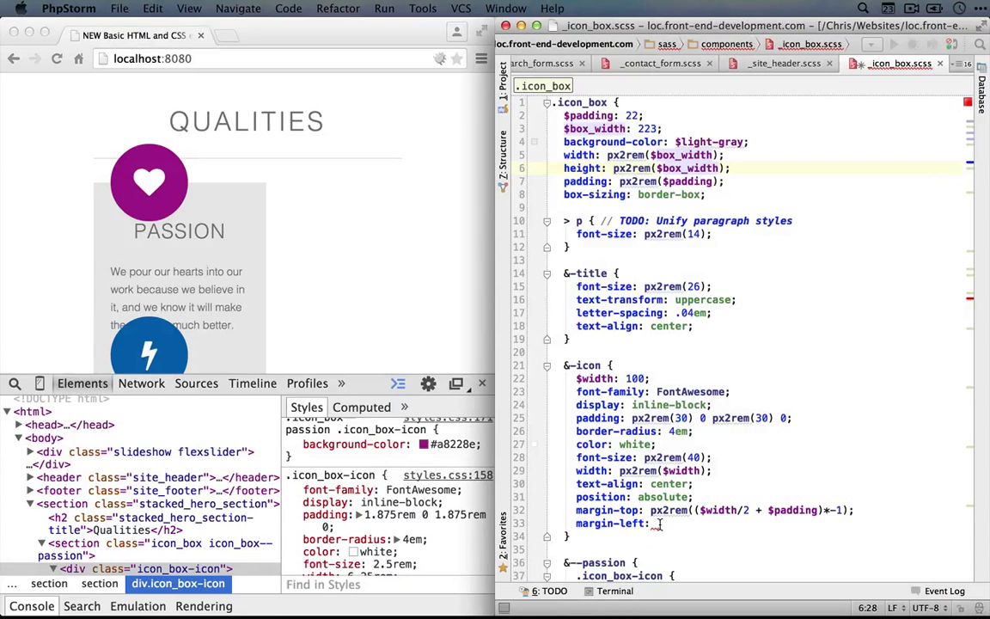
{"action": "type", "text": "$box_width"}
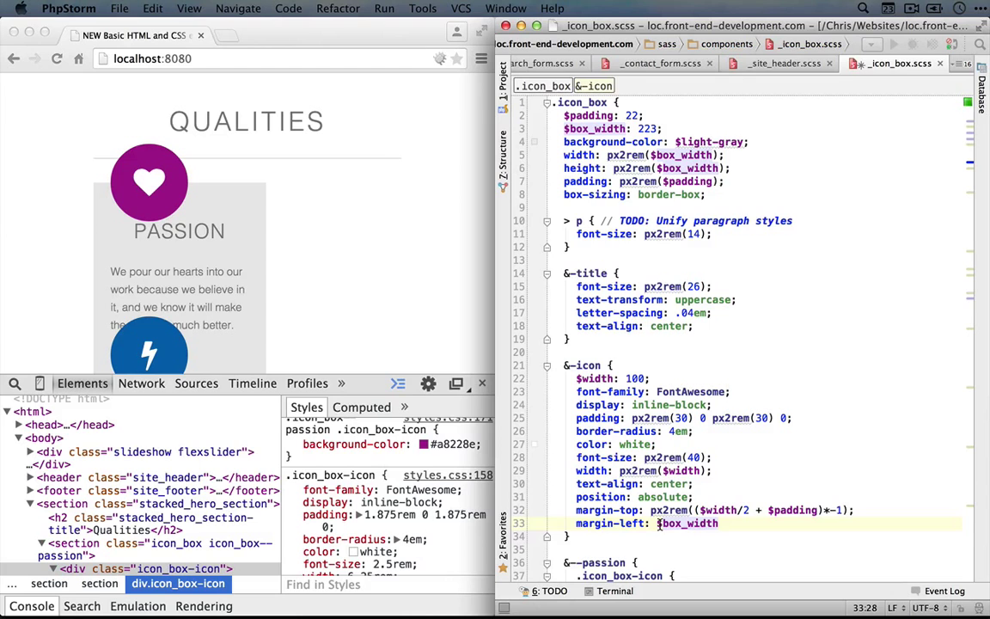
{"action": "type", "text": "/2 - $padding"}
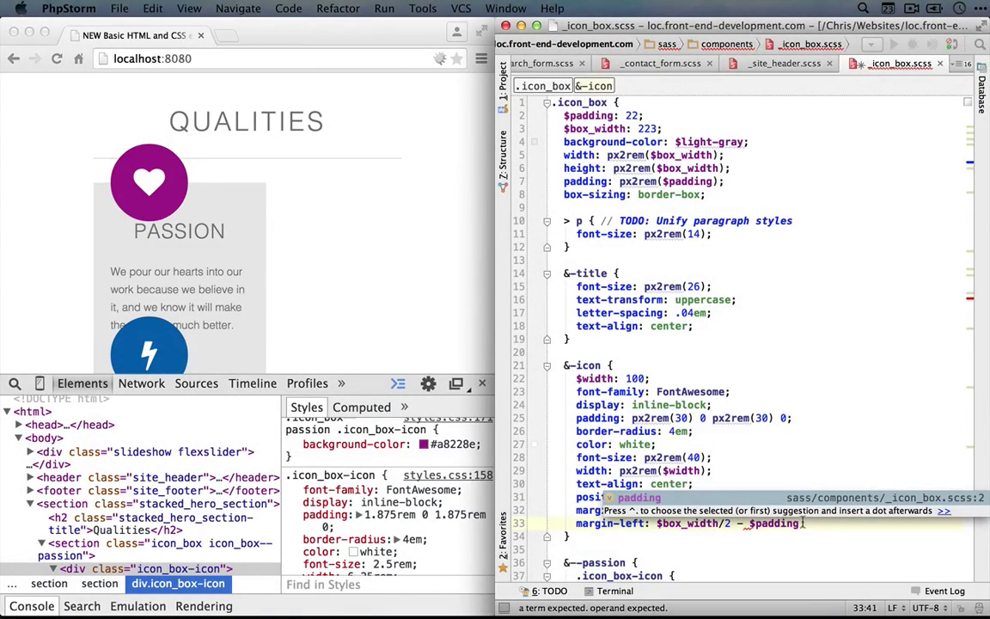
{"action": "type", "text": "$width"}
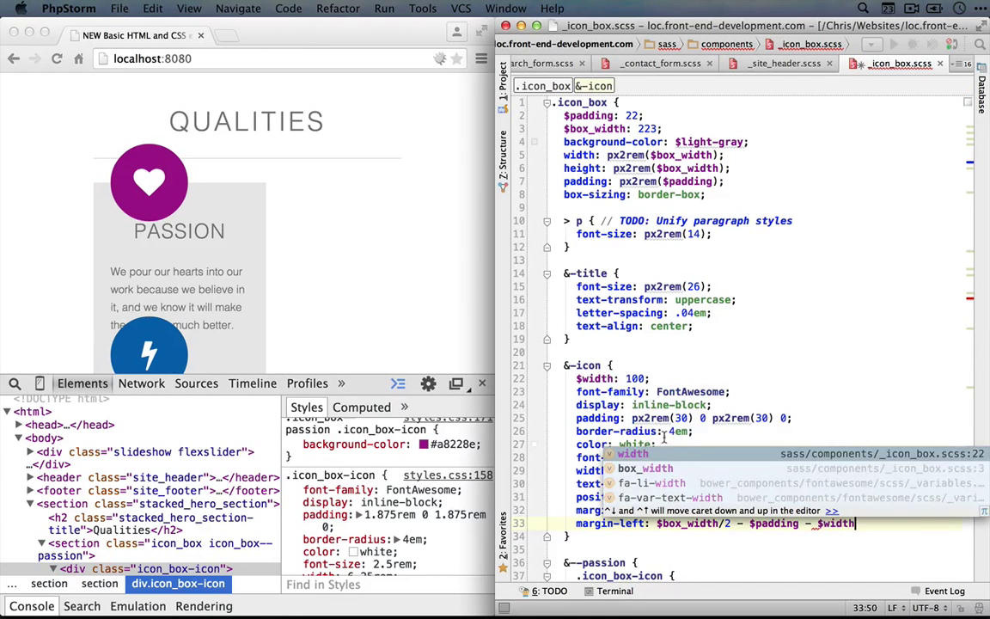